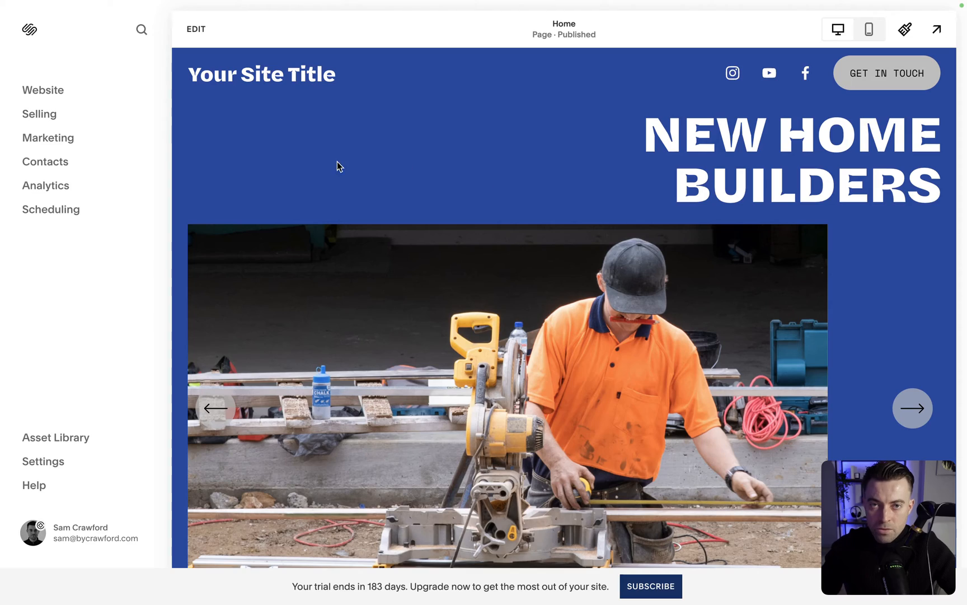
# - Start adding a page to Main Navigation and browse the designer Page Layouts gallery
pyautogui.click(43, 90)
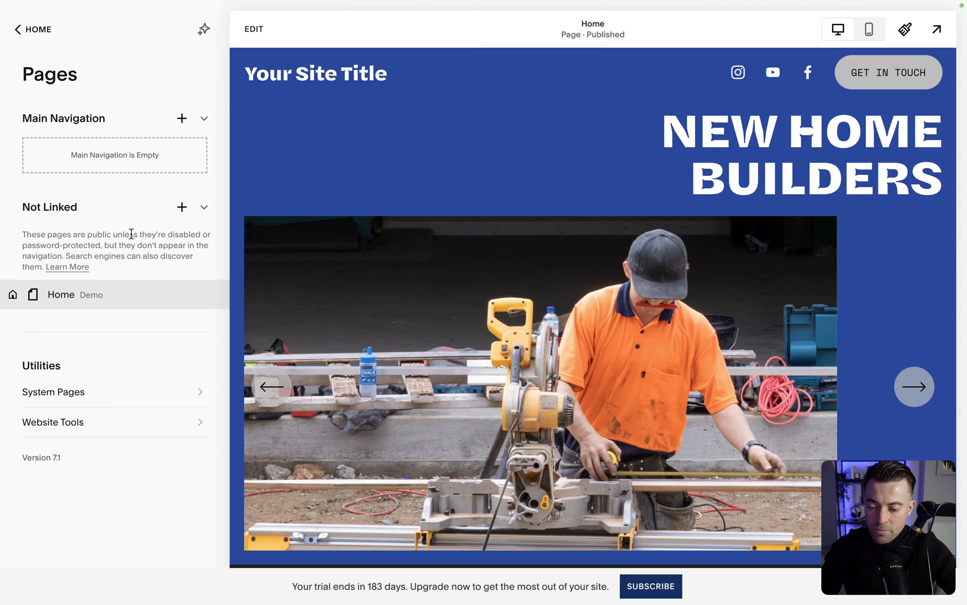
pyautogui.moveTo(182, 118)
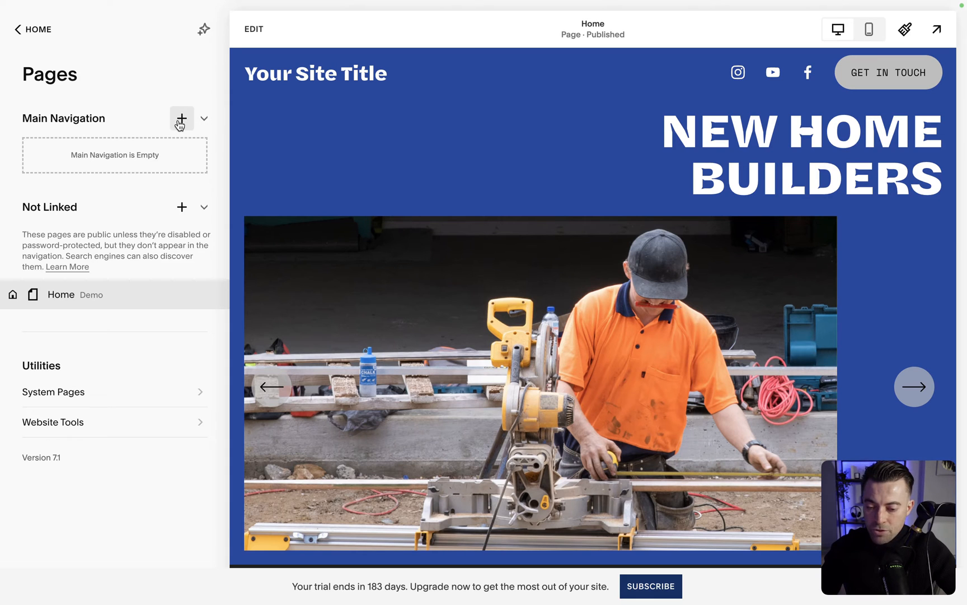
pyautogui.click(182, 119)
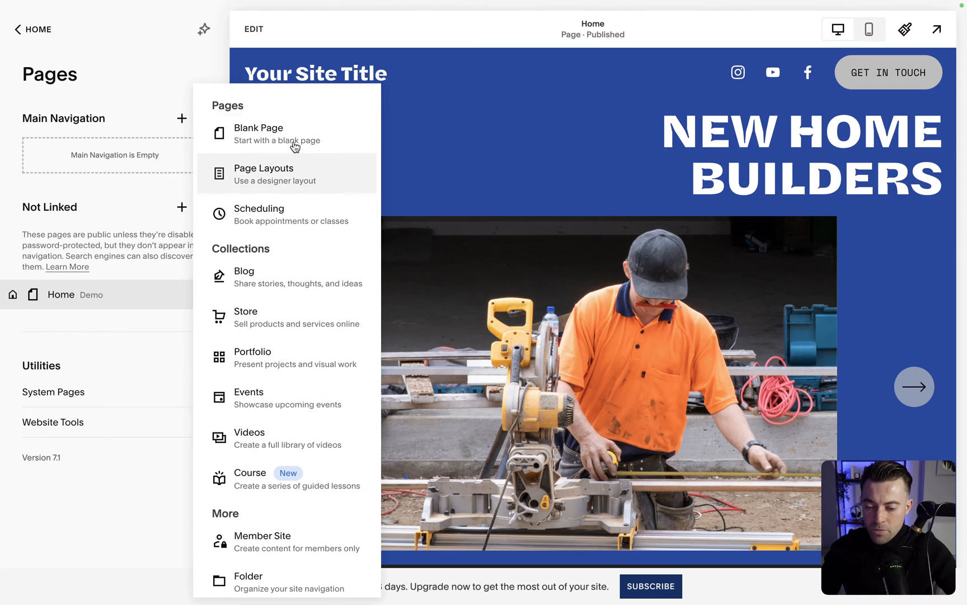
pyautogui.click(263, 174)
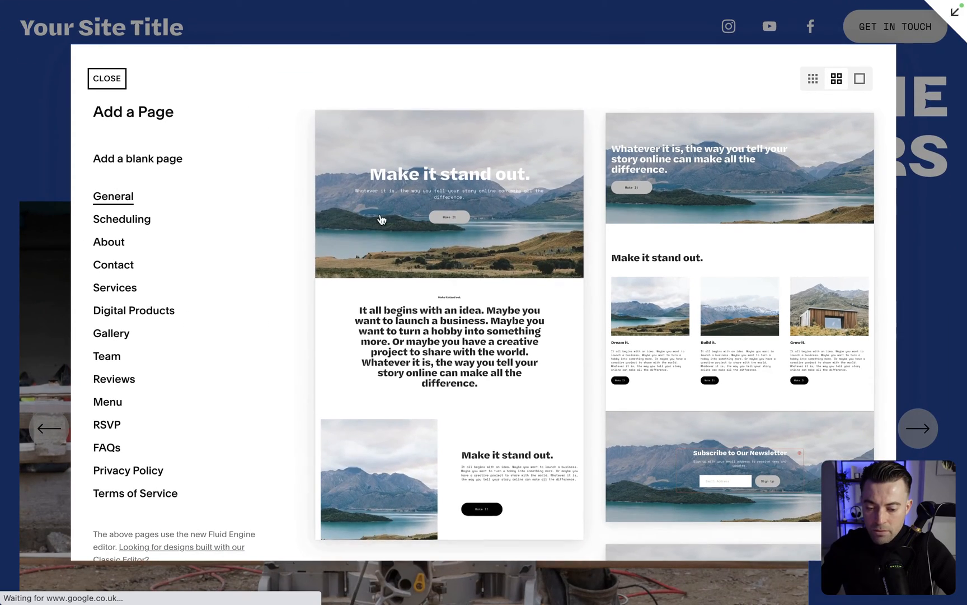
# - Create a page from the General layout and rename 'General 1' to 'Home new'
pyautogui.click(106, 78)
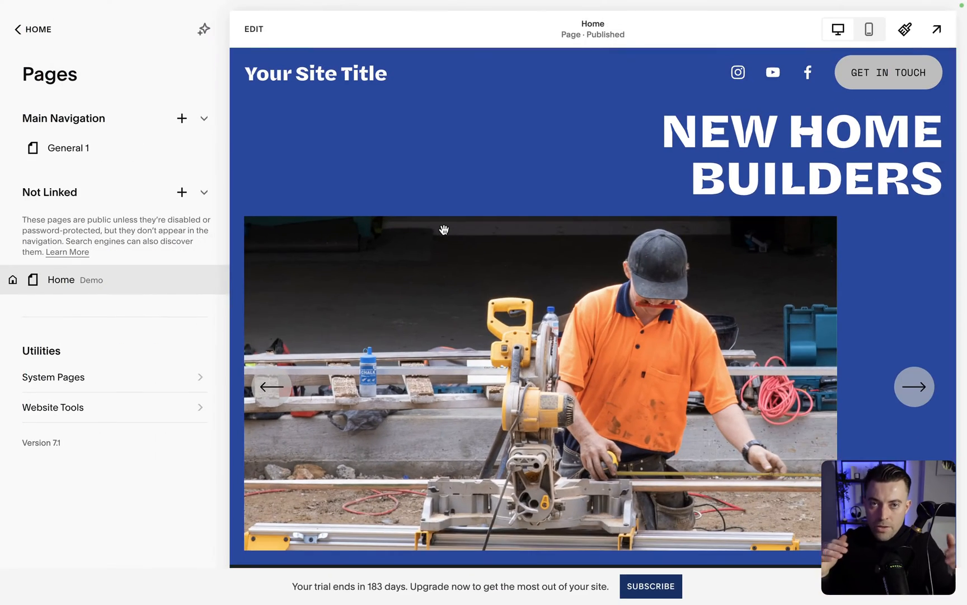
pyautogui.doubleClick(72, 148)
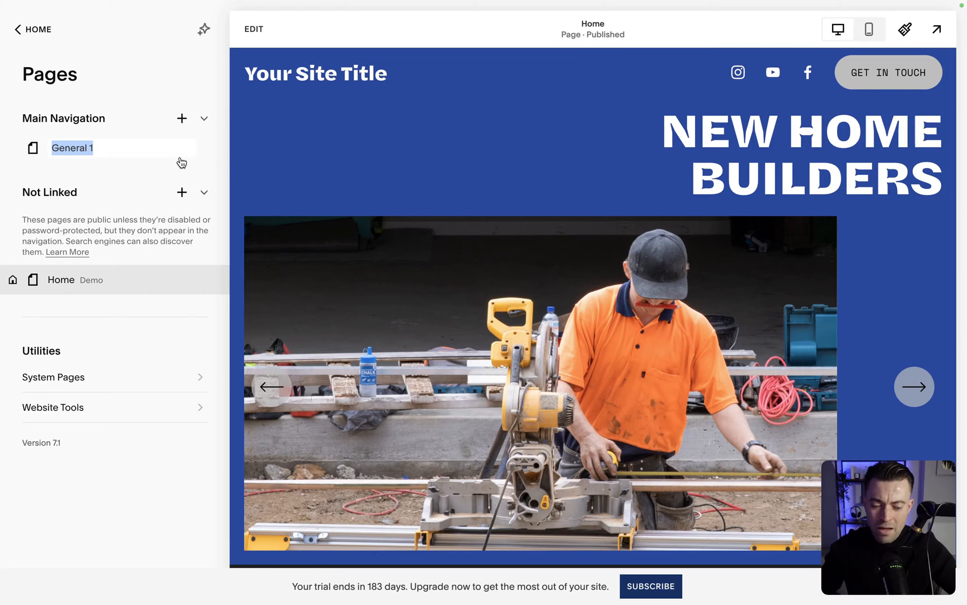
pyautogui.write('Home new')
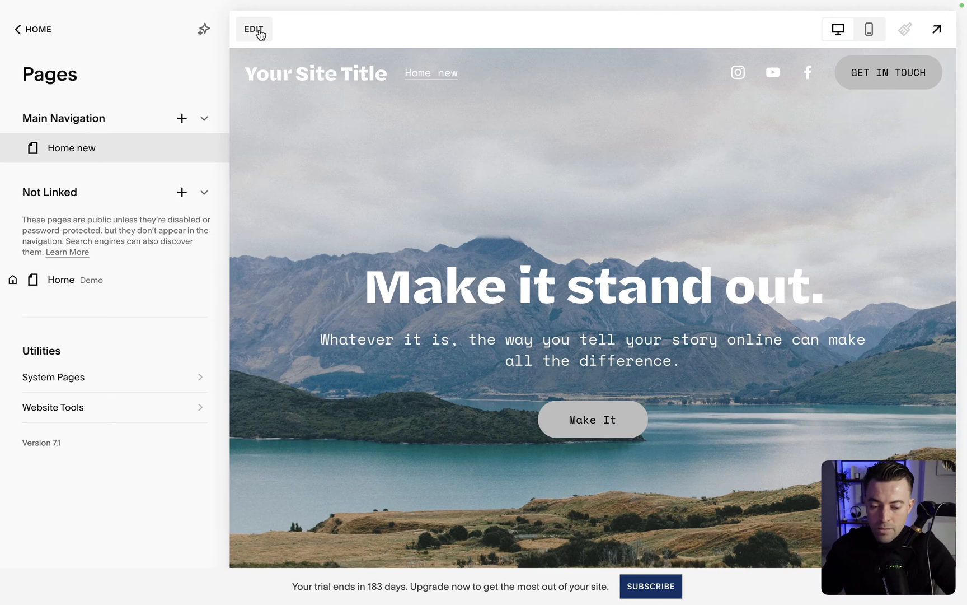
# - Edit Home new down to a short mountain banner above Contact Us, then exit the editor
pyautogui.click(253, 30)
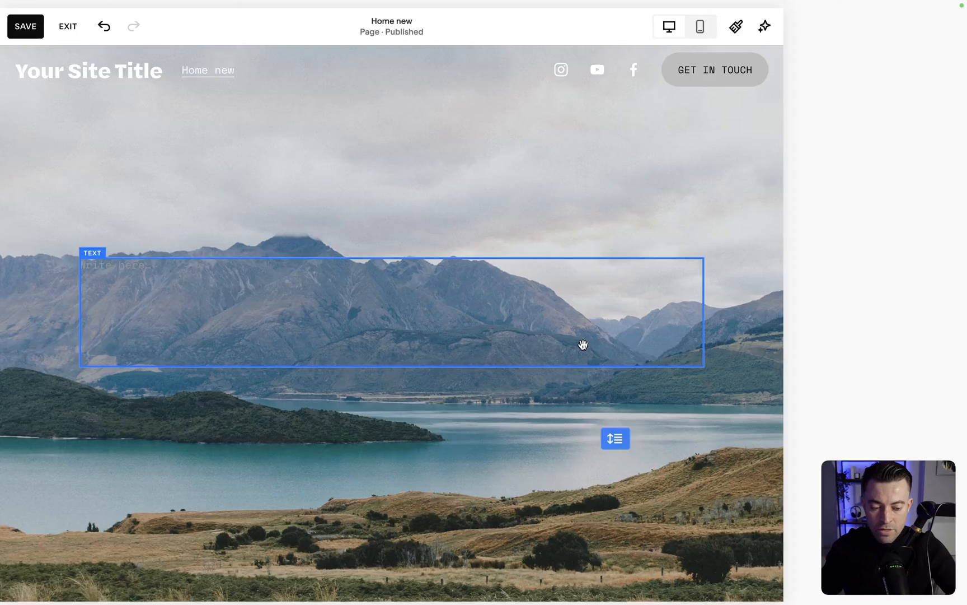
pyautogui.scroll(-3)
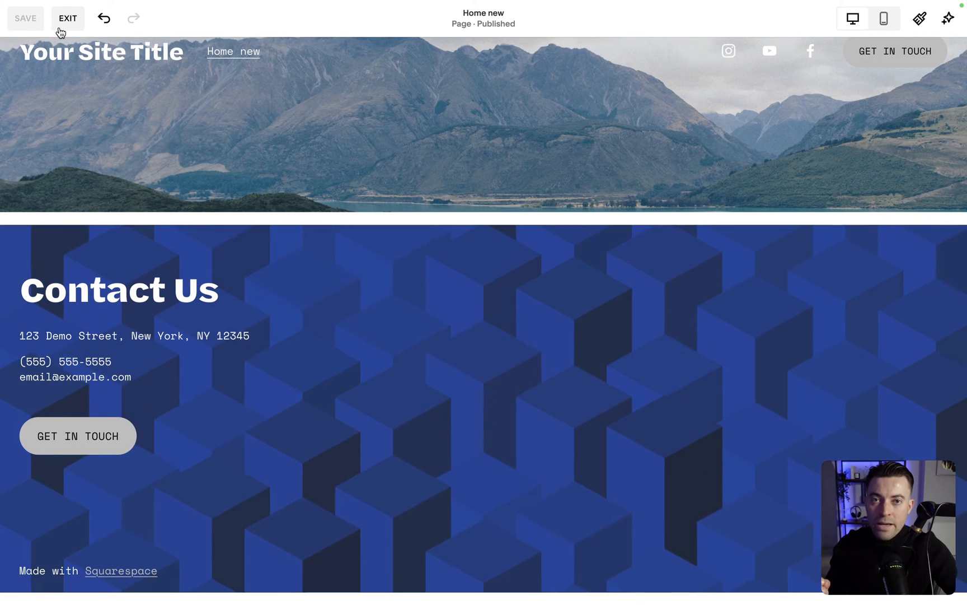
pyautogui.click(68, 17)
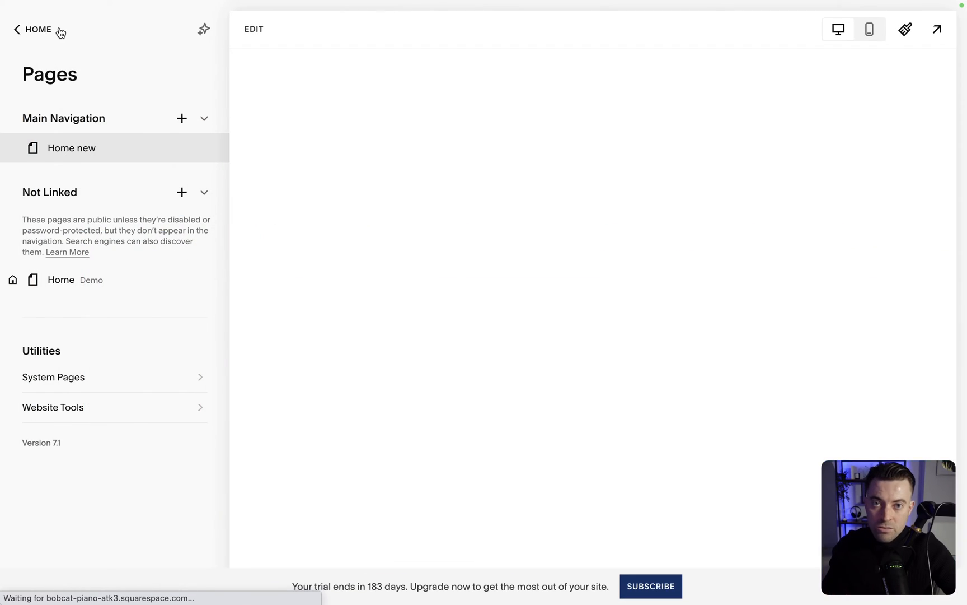
pyautogui.click(71, 148)
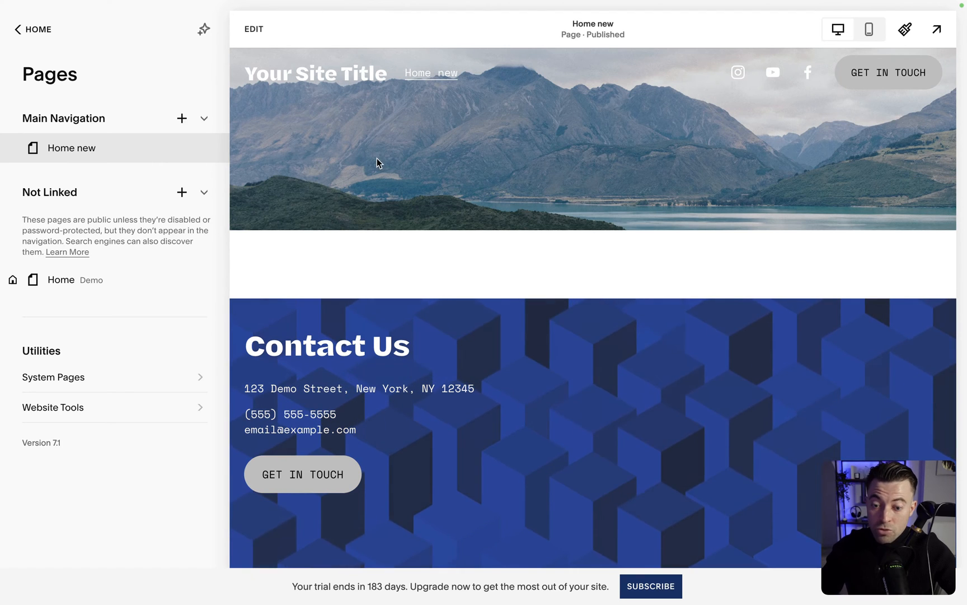
pyautogui.moveTo(95, 80)
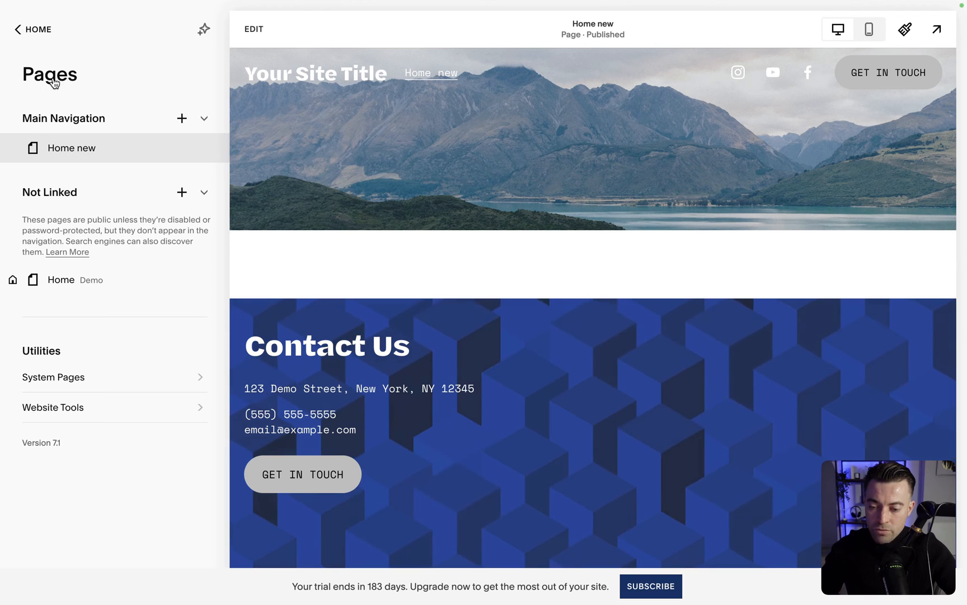
pyautogui.moveTo(58, 412)
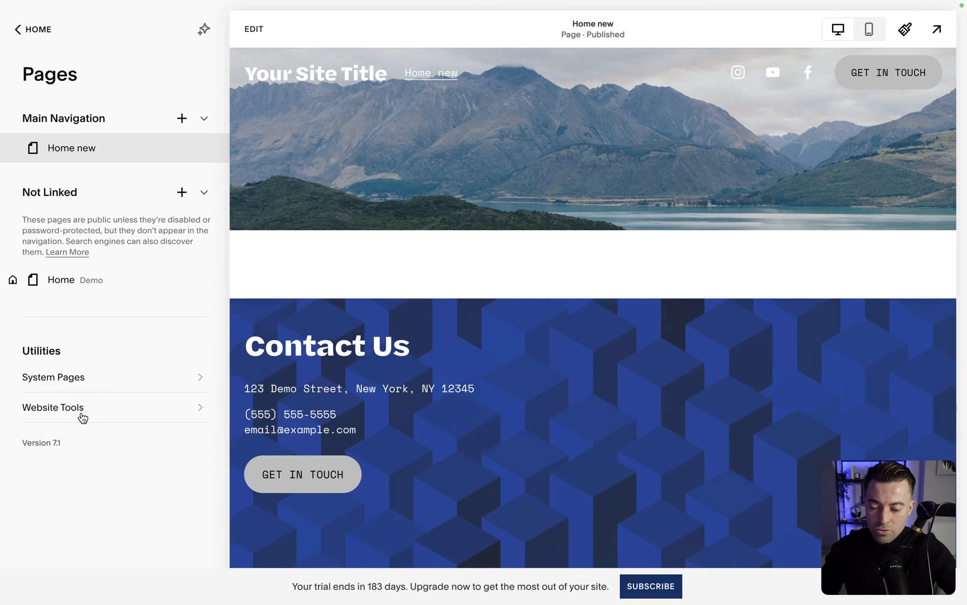
pyautogui.click(52, 407)
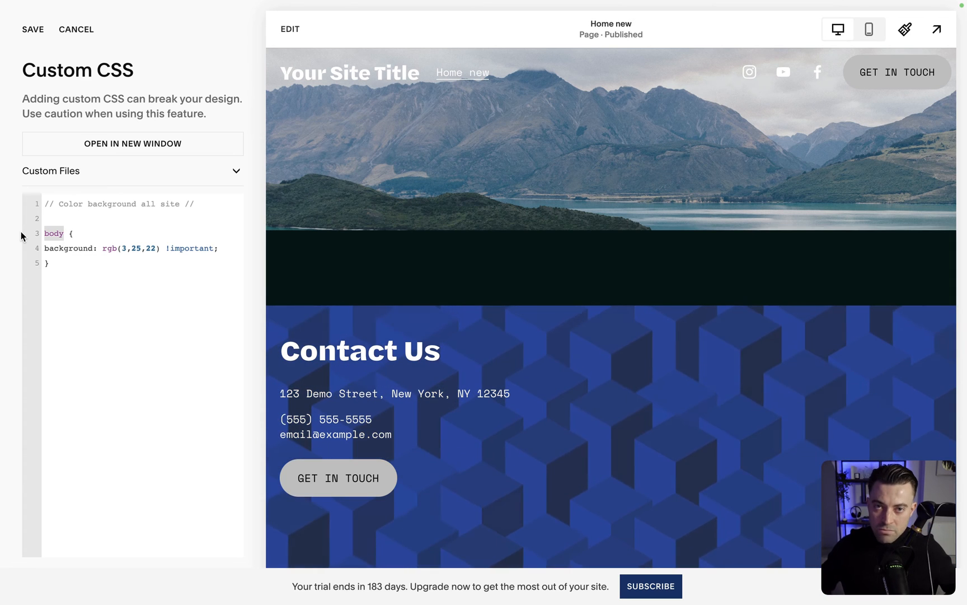
# - Tidy the body { background: rgb(3,25,22) !important; } rule in Custom CSS
pyautogui.click(49, 263)
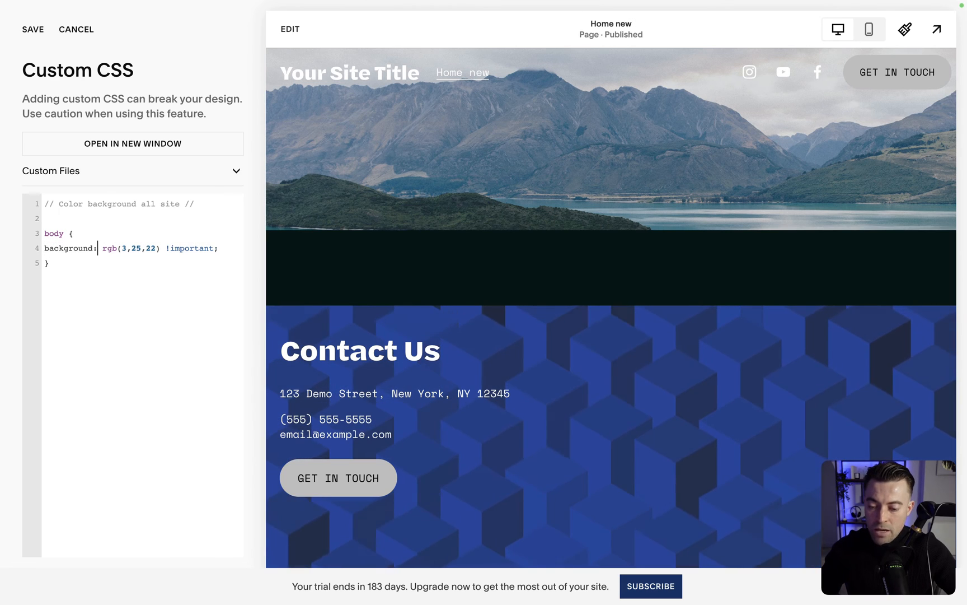
# - Replace the rgb body background with #000, then with the named colour blue
pyautogui.doubleClick(130, 249)
pyautogui.write('#')
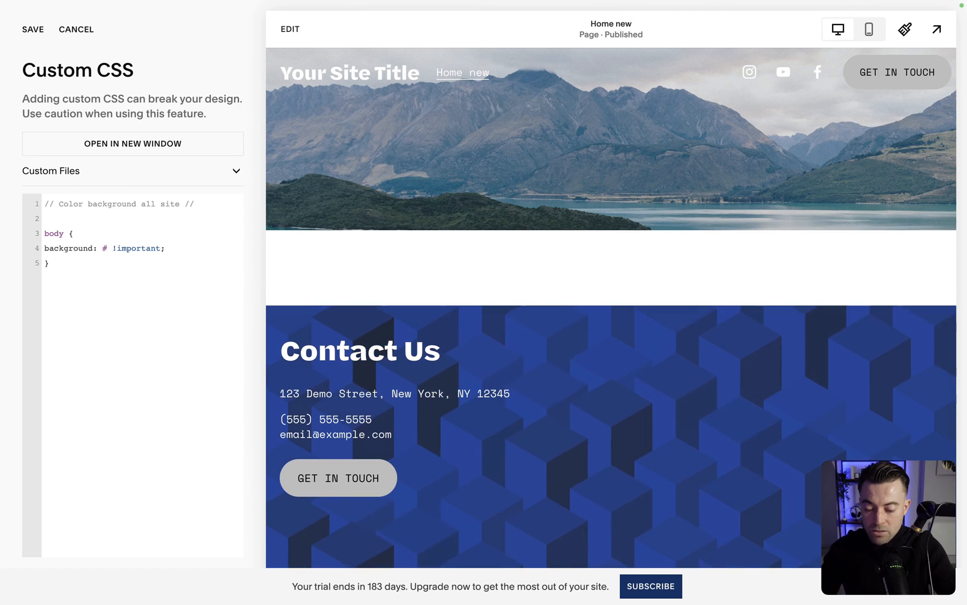
pyautogui.write('000')
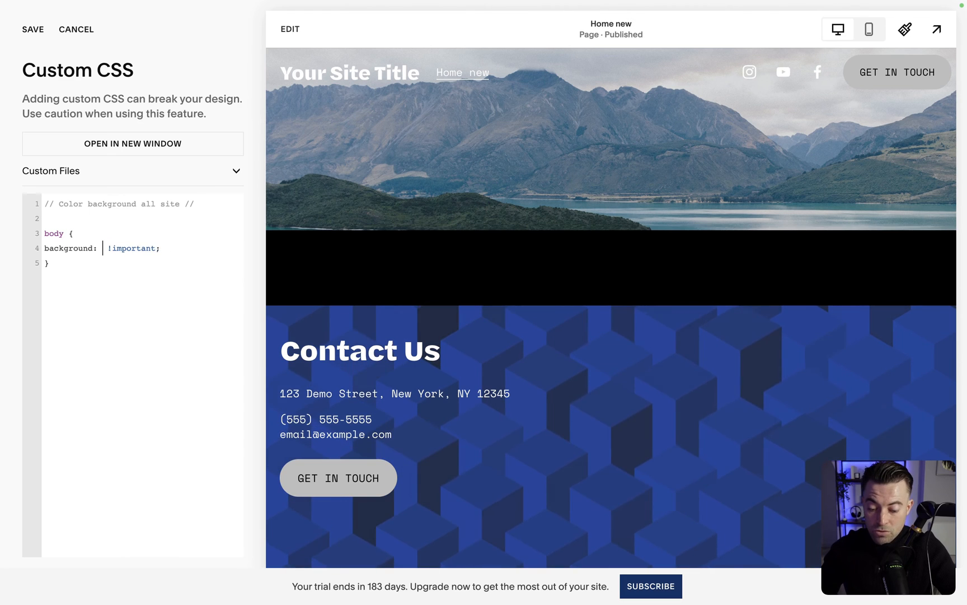
pyautogui.write('blue')
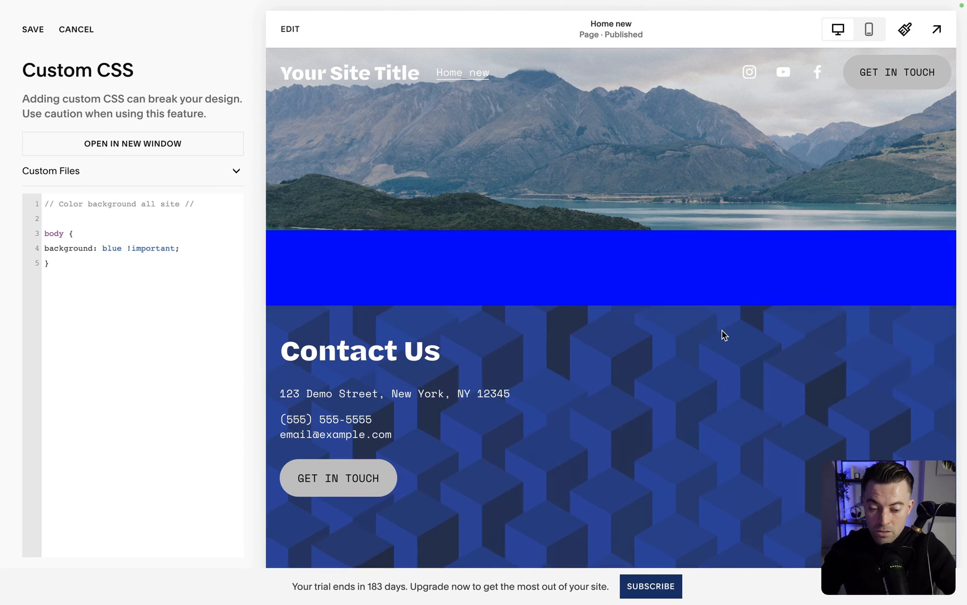